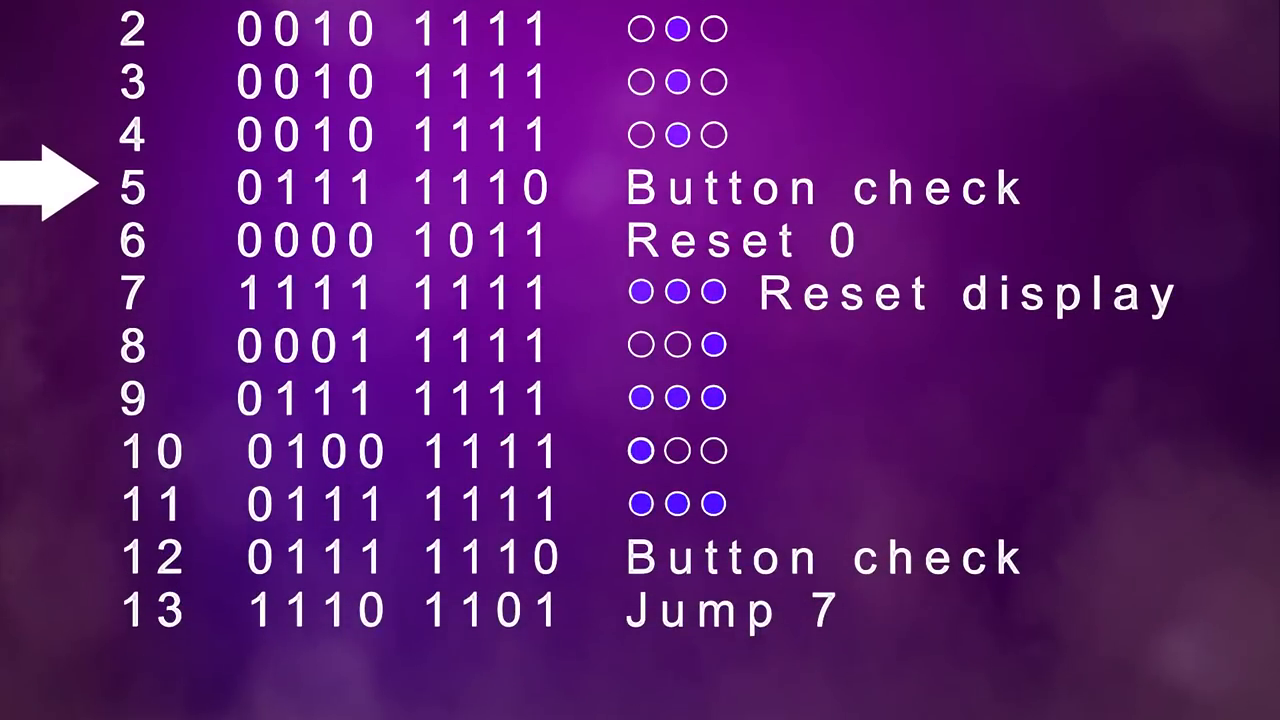
scroll("down", 3)
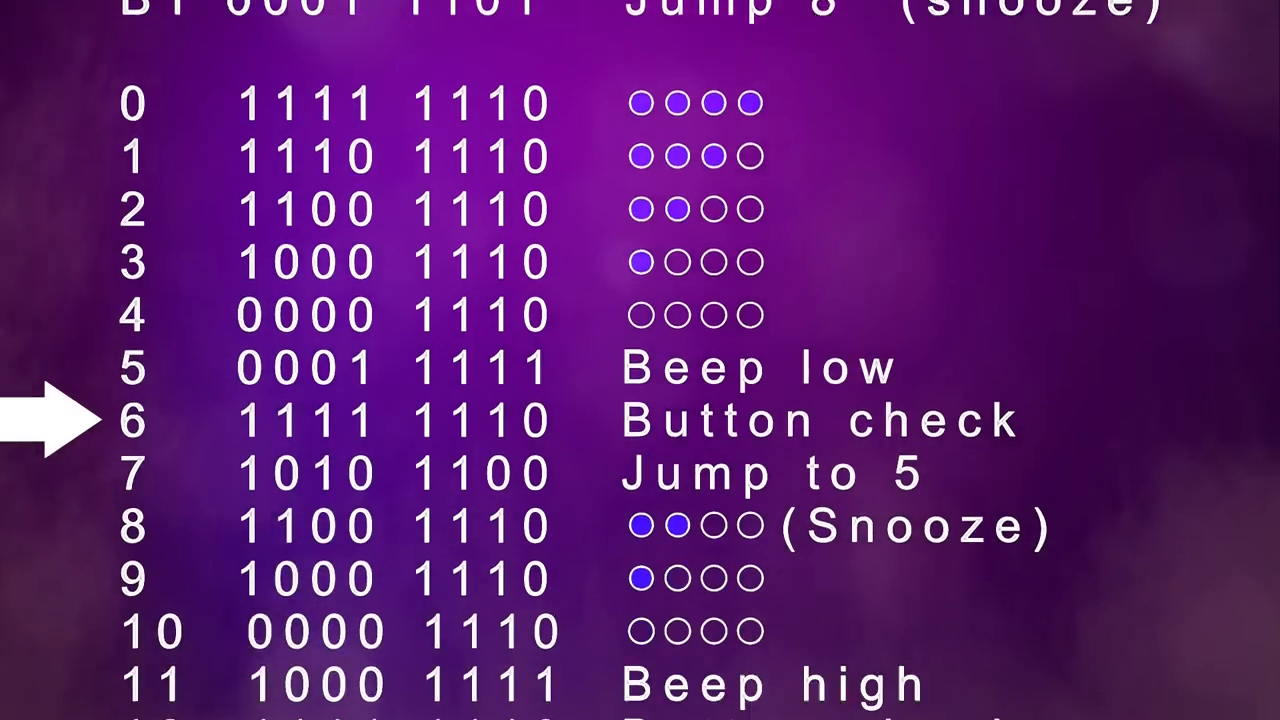
scroll("down", 3)
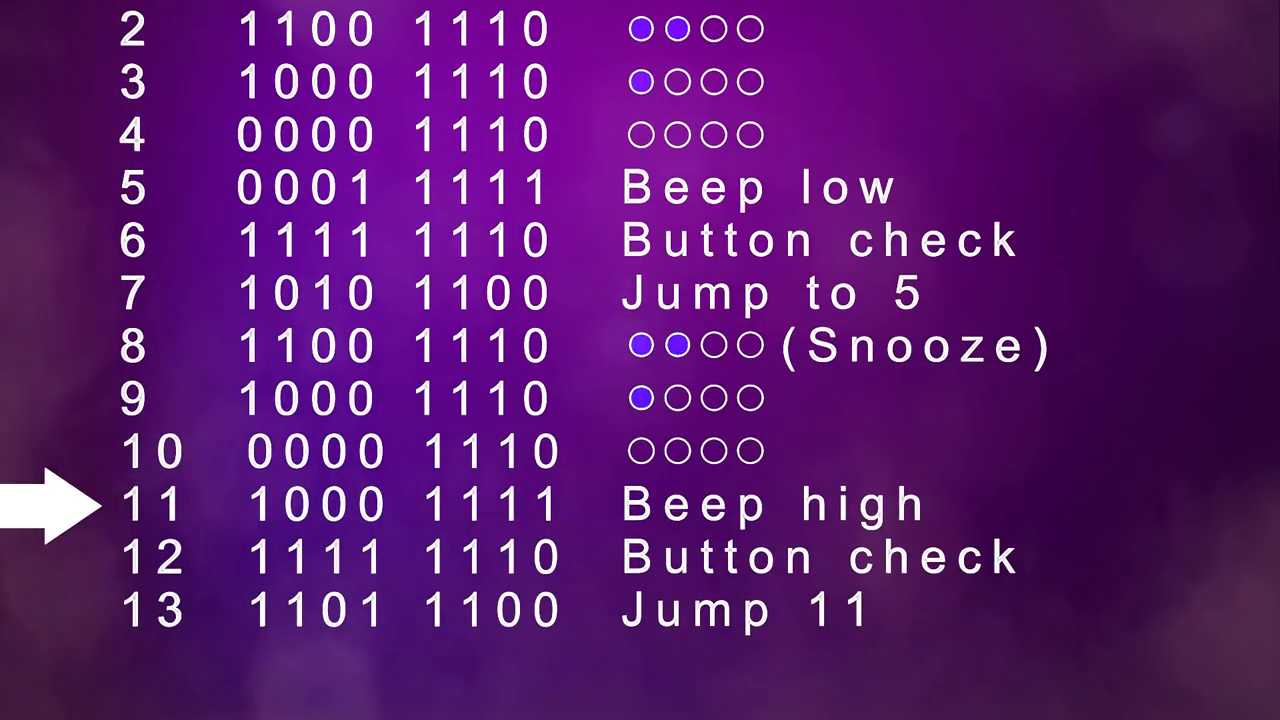